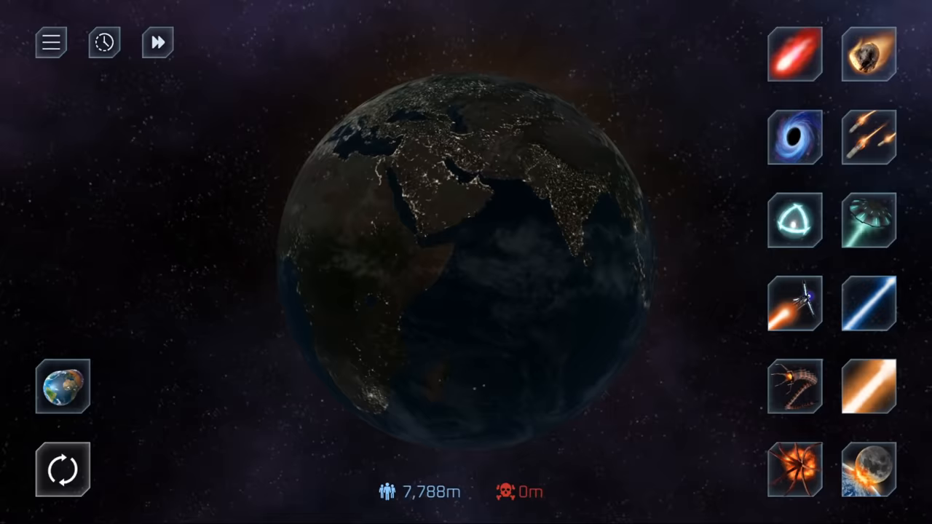
Fire the selected weapon at the intact Earth
click(794, 220)
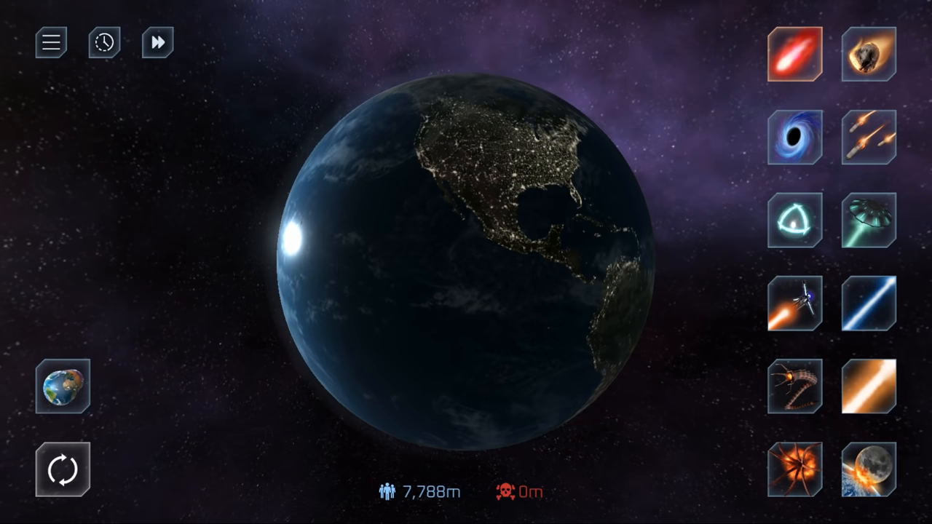
Strike the restored Earth over the Americas with the red fireball
click(794, 53)
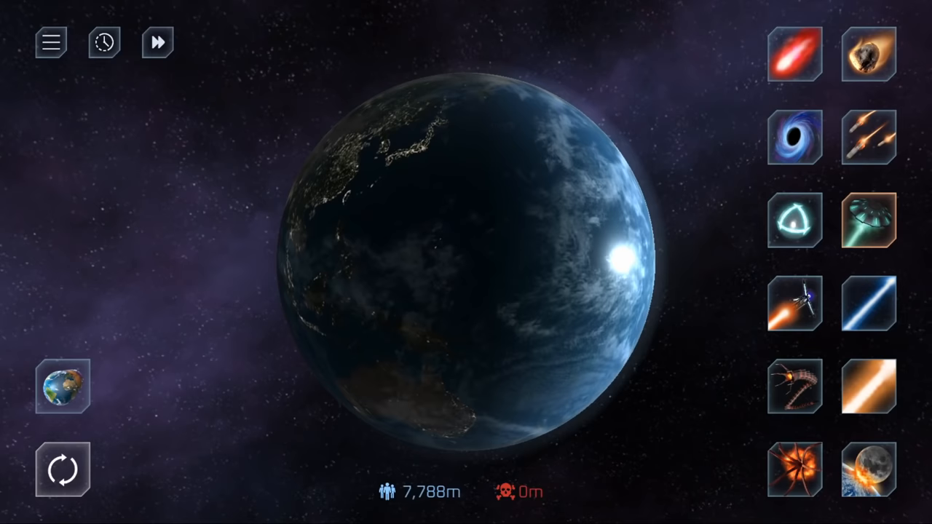
Send UFOs against Earth, wiping out its 7,788m population
click(867, 218)
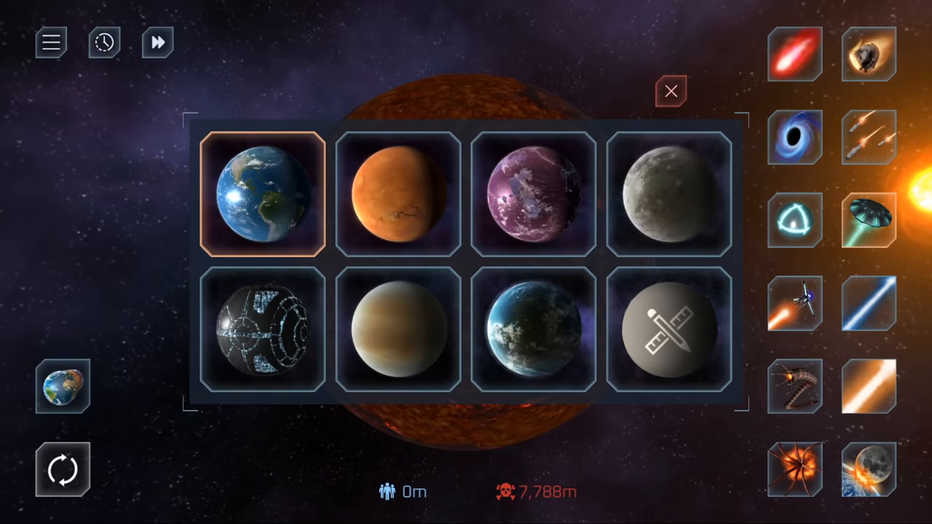
Load the grey rocky planet from the selection grid as the new target
click(669, 91)
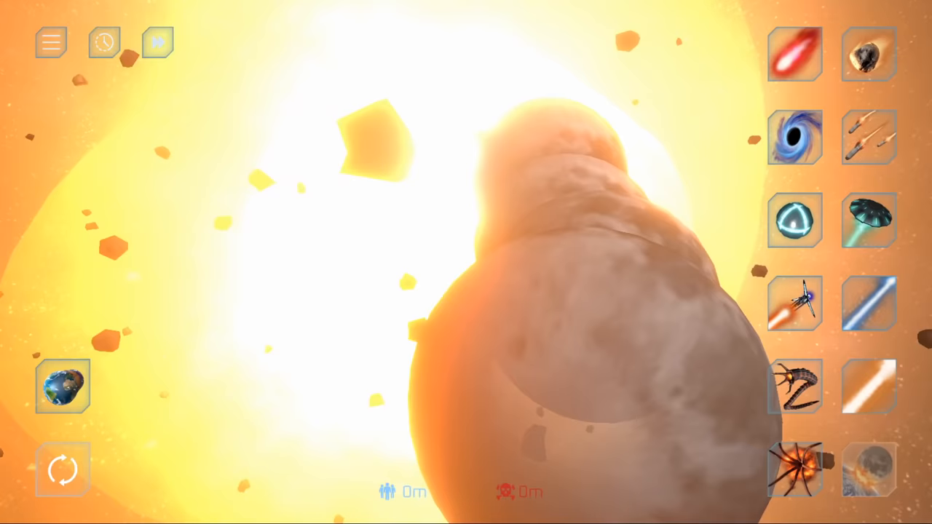
Hit the burning grey planet with another strike, breaking off chunks of debris
click(157, 41)
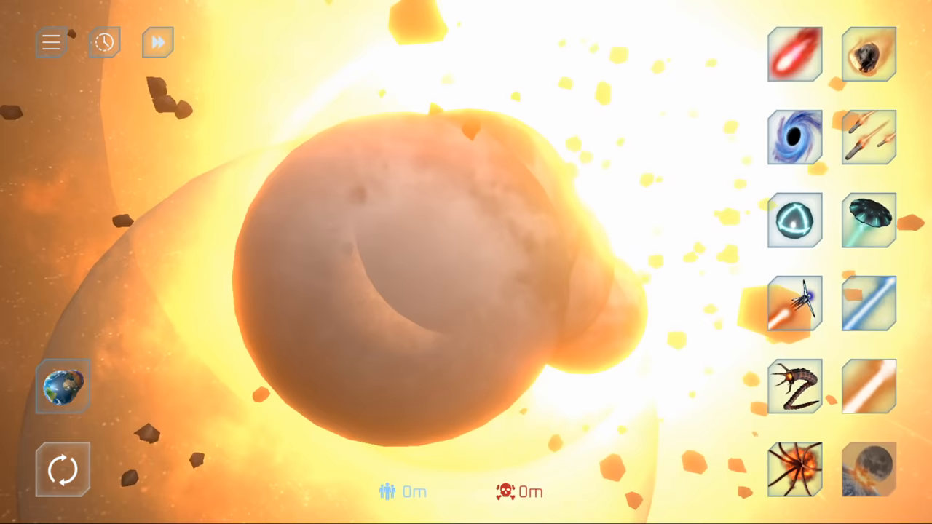